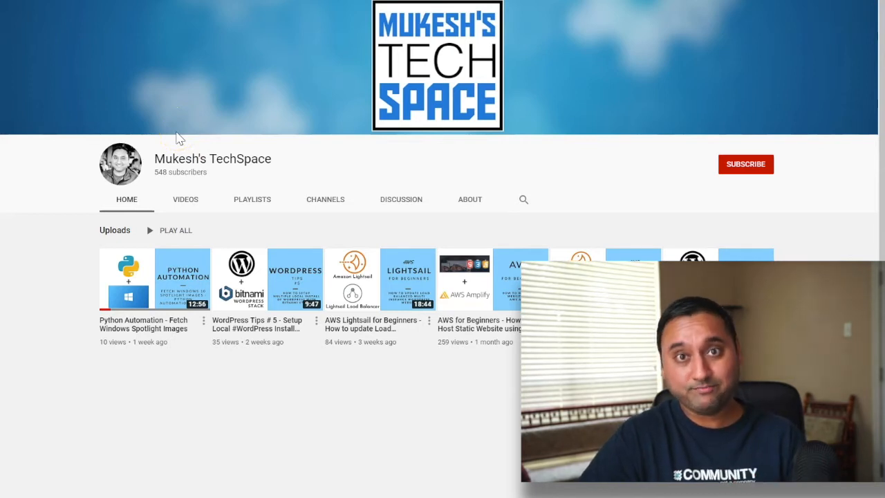
pyautogui.moveTo(185, 200)
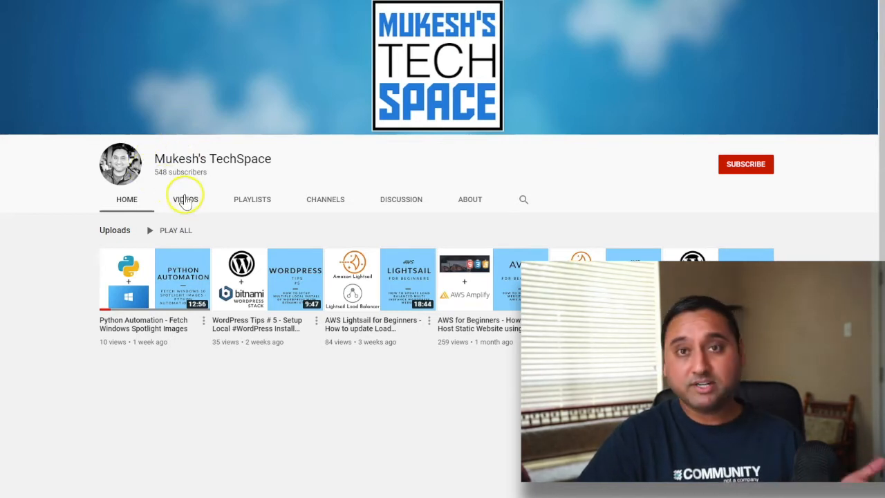
# Step: Show the Mukesh's TechSpace channel's Videos grid and skim through the uploads
pyautogui.click(186, 199)
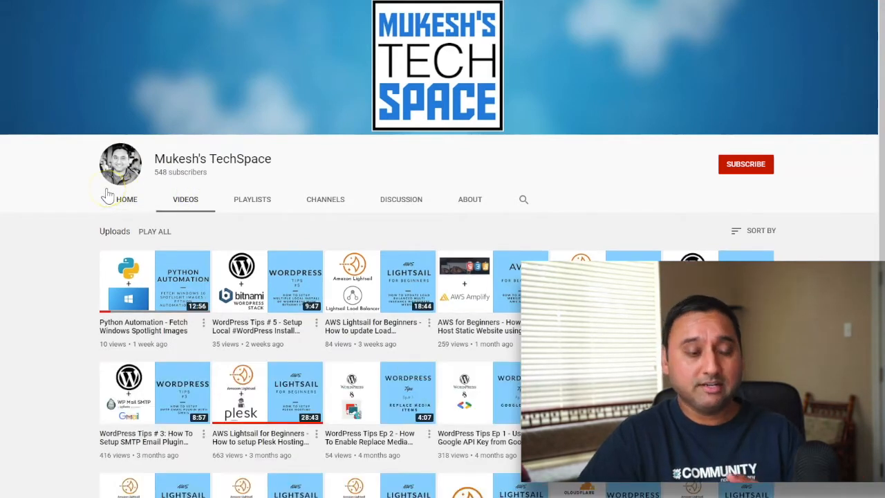
pyautogui.scroll(-3)
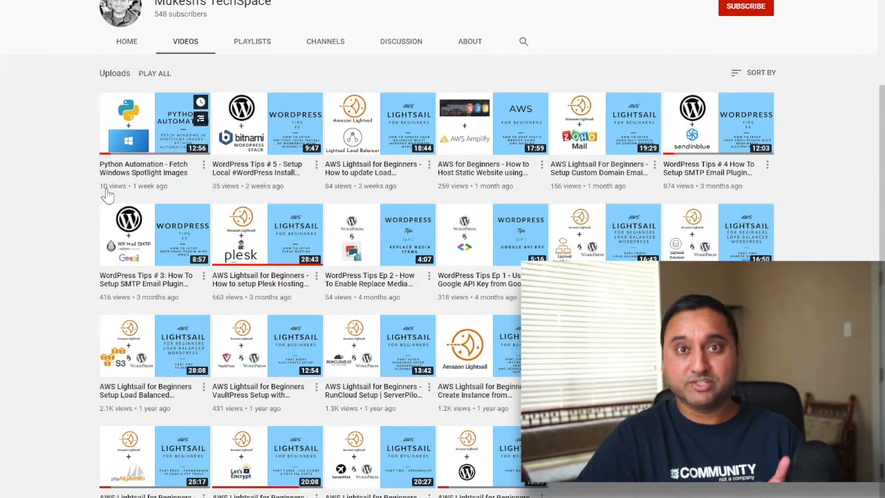
pyautogui.moveTo(246, 76)
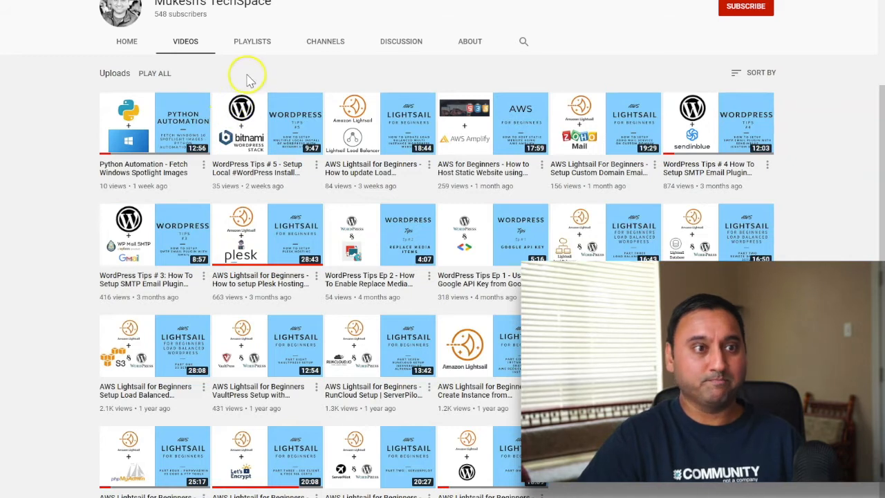
pyautogui.scroll(3)
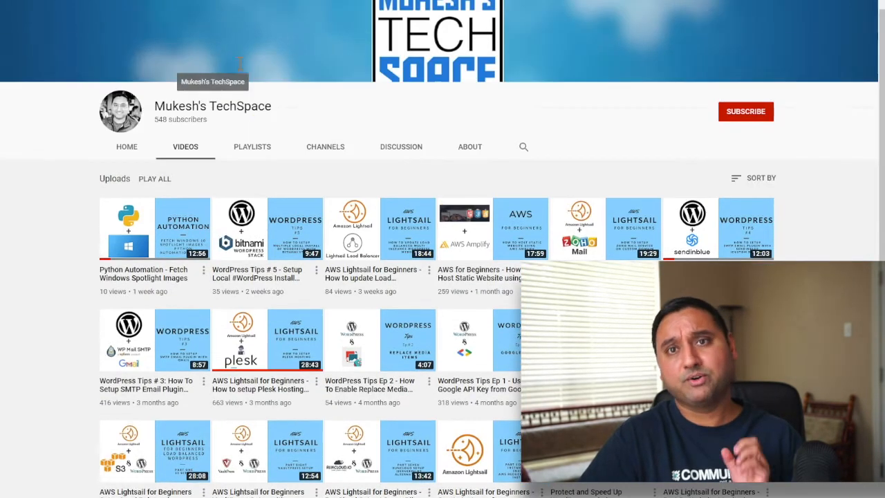
pyautogui.scroll(3)
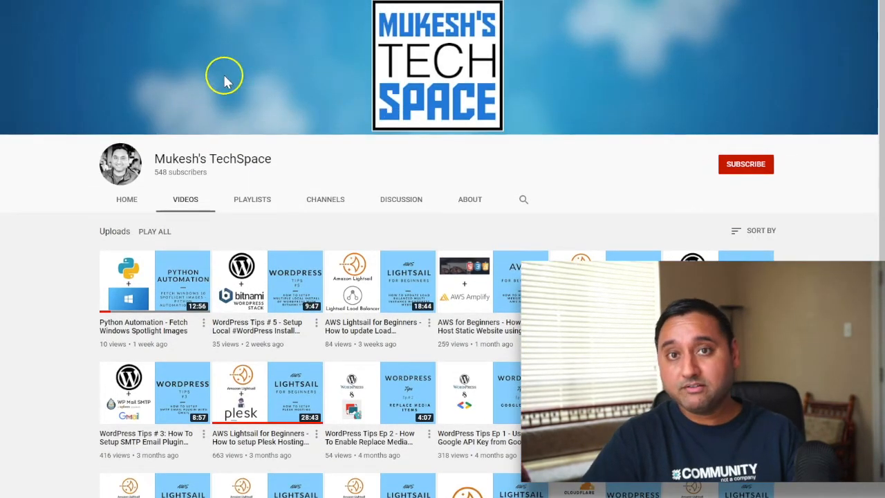
pyautogui.moveTo(206, 227)
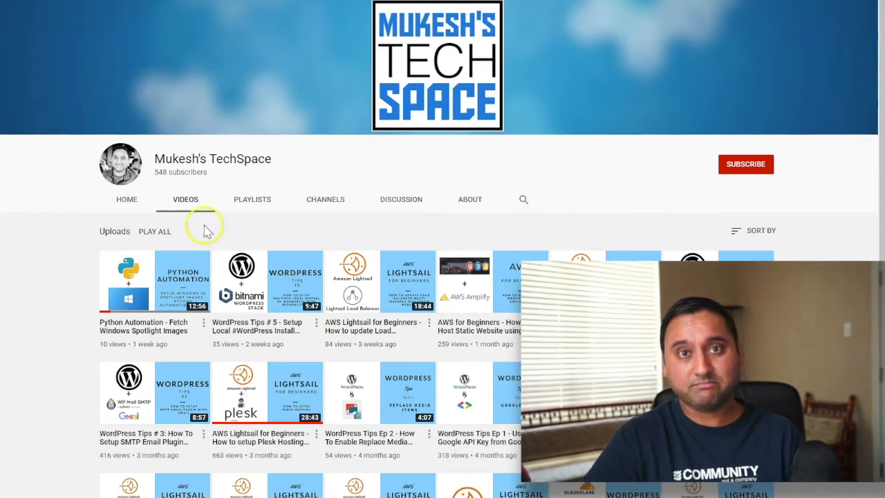